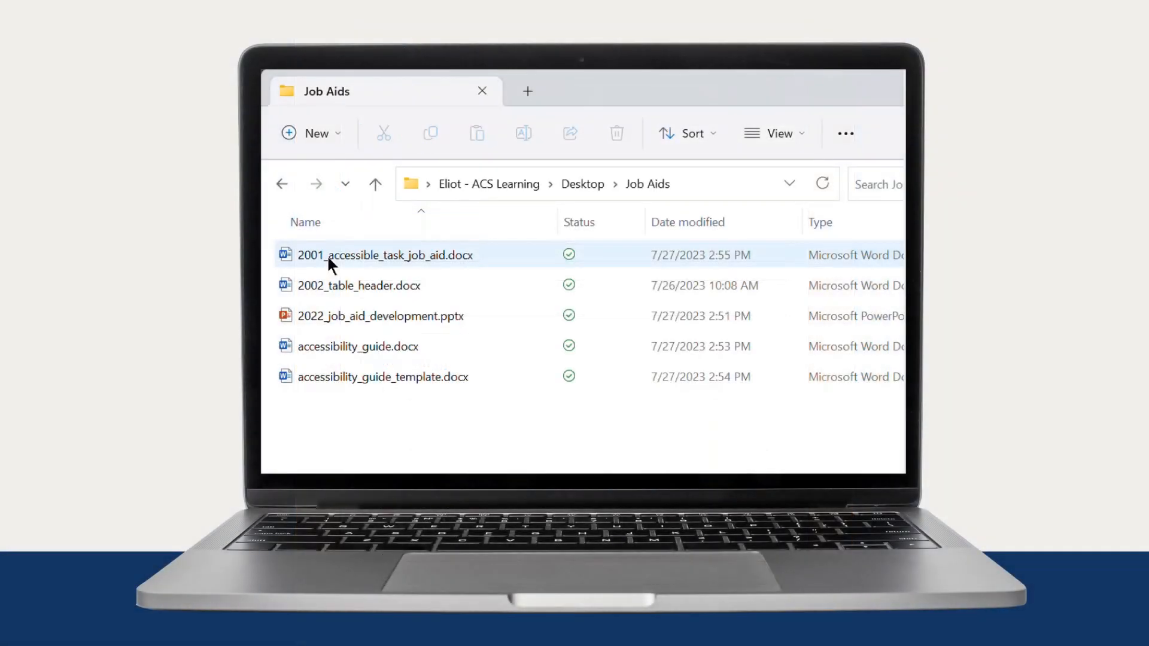
{"action": "mouse_move", "coordinate": [385, 255]}
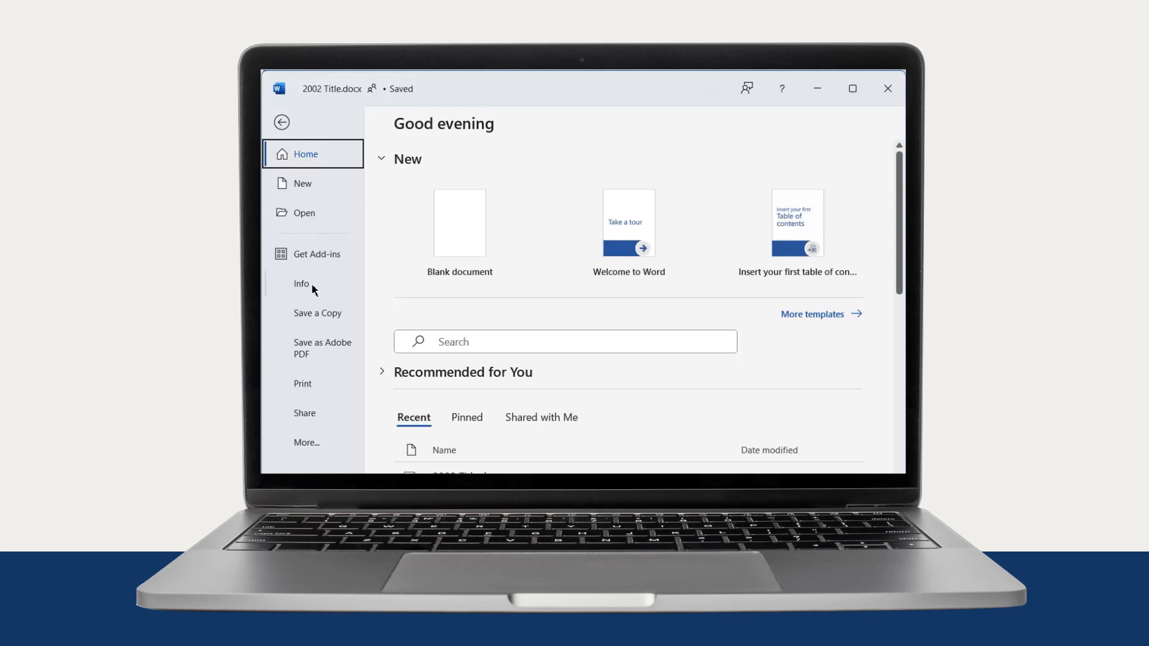
Step: Enter a descriptive document title in the Title property under File > Info
{"action": "left_click", "coordinate": [302, 283]}
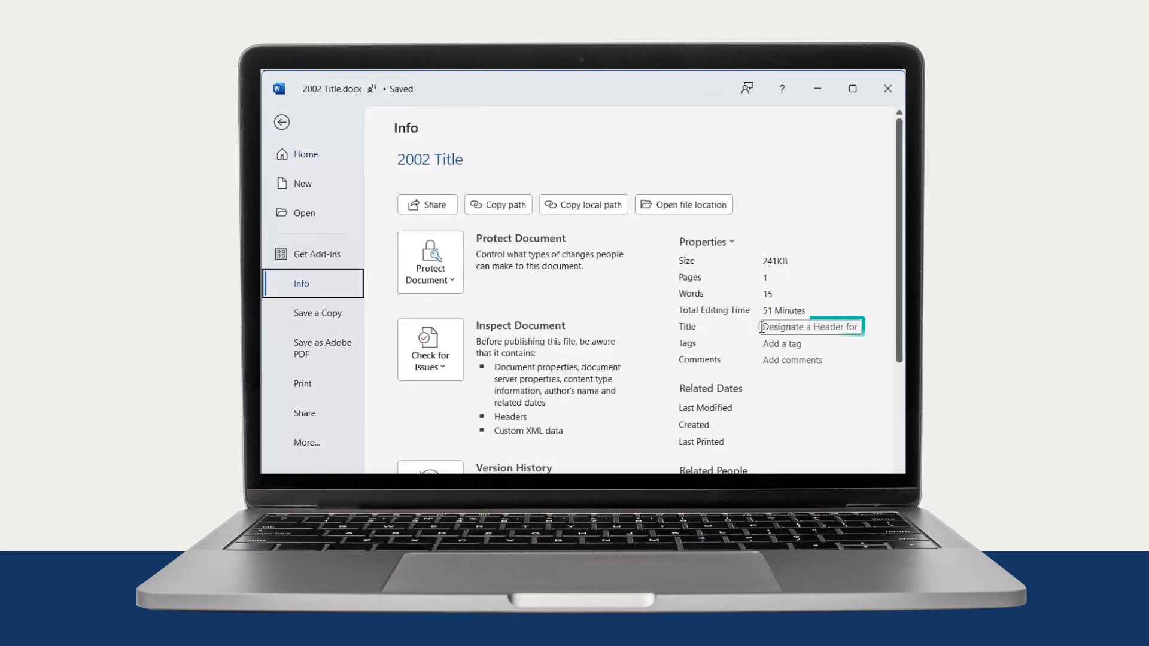
{"action": "left_click", "coordinate": [808, 326]}
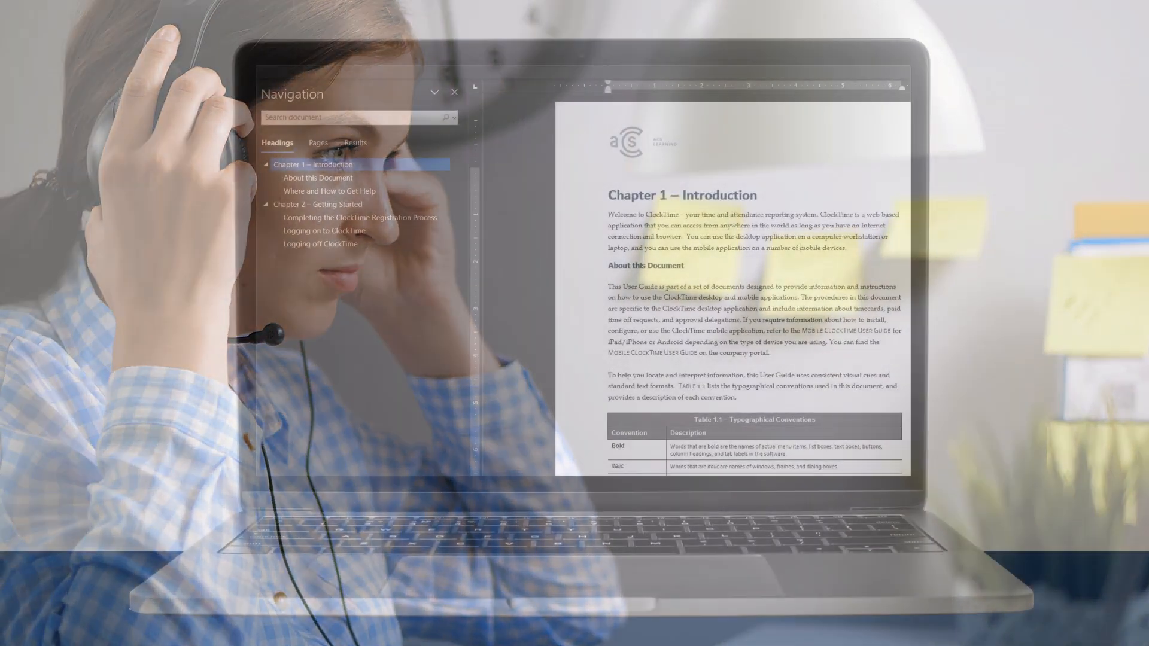
Step: Give the table the alt text title 'Table Header Style Options' with a short description and confirm
{"action": "left_click", "coordinate": [319, 177]}
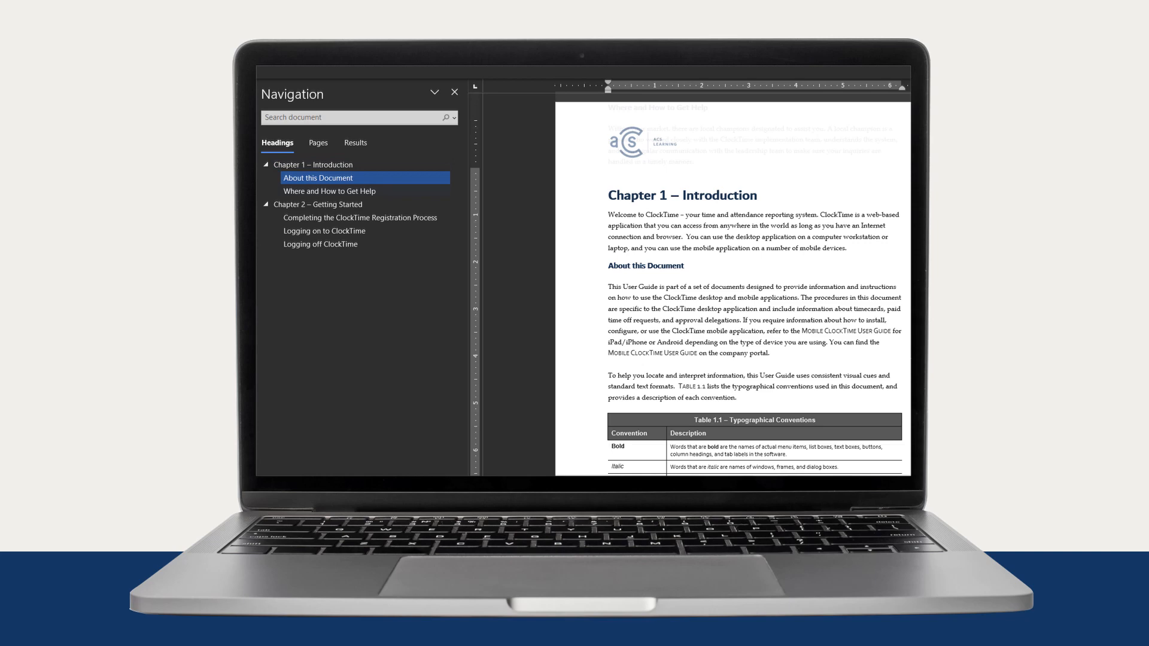
{"action": "left_click", "coordinate": [328, 191]}
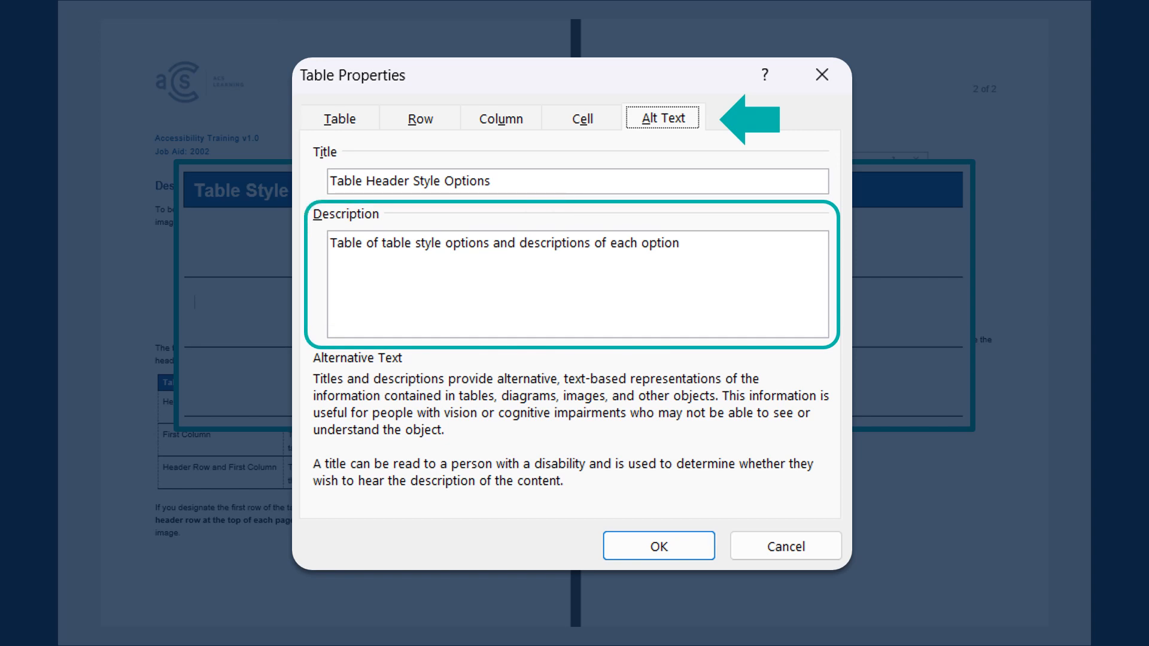
{"action": "left_click", "coordinate": [657, 545]}
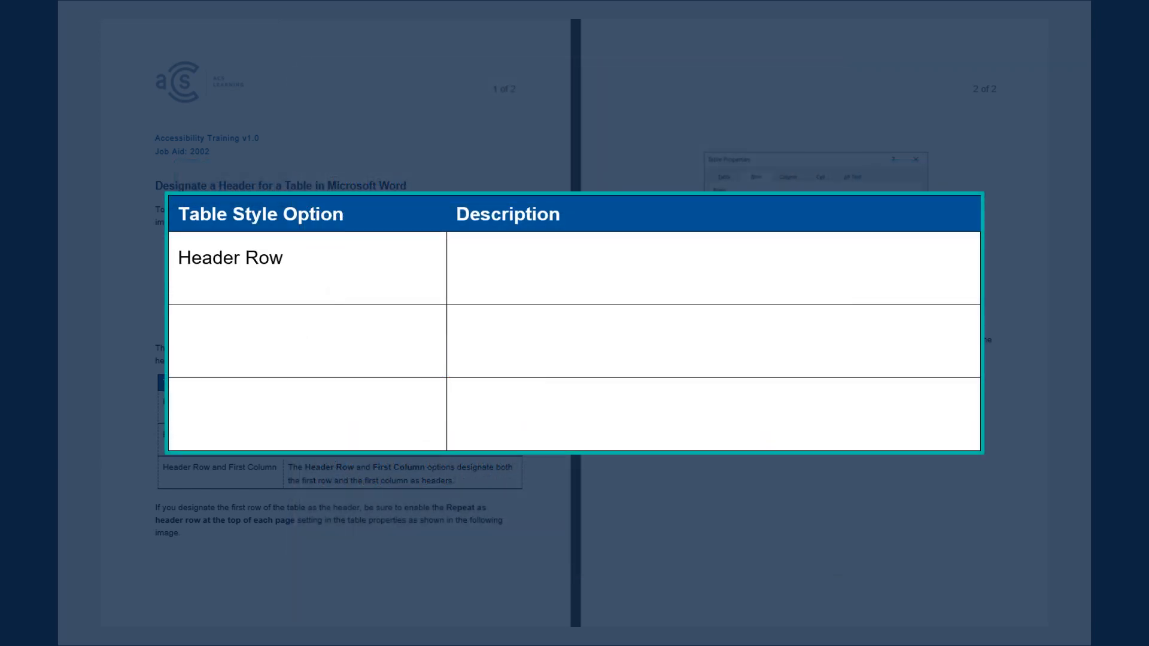